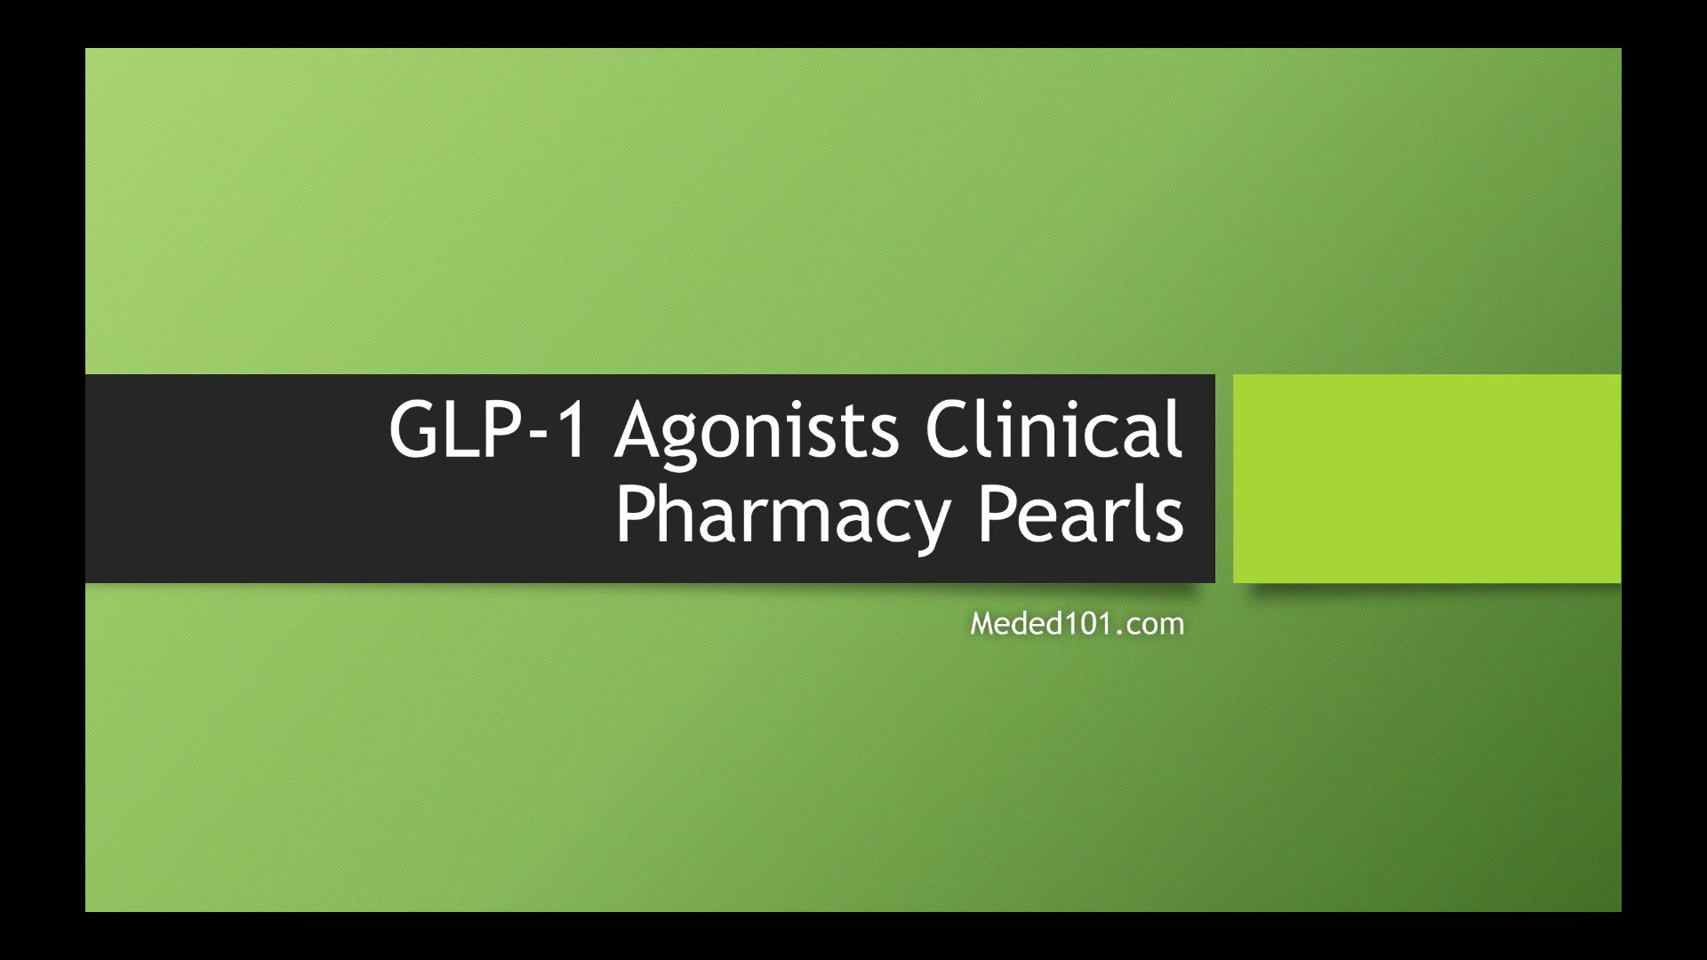
pyautogui.press('Right')
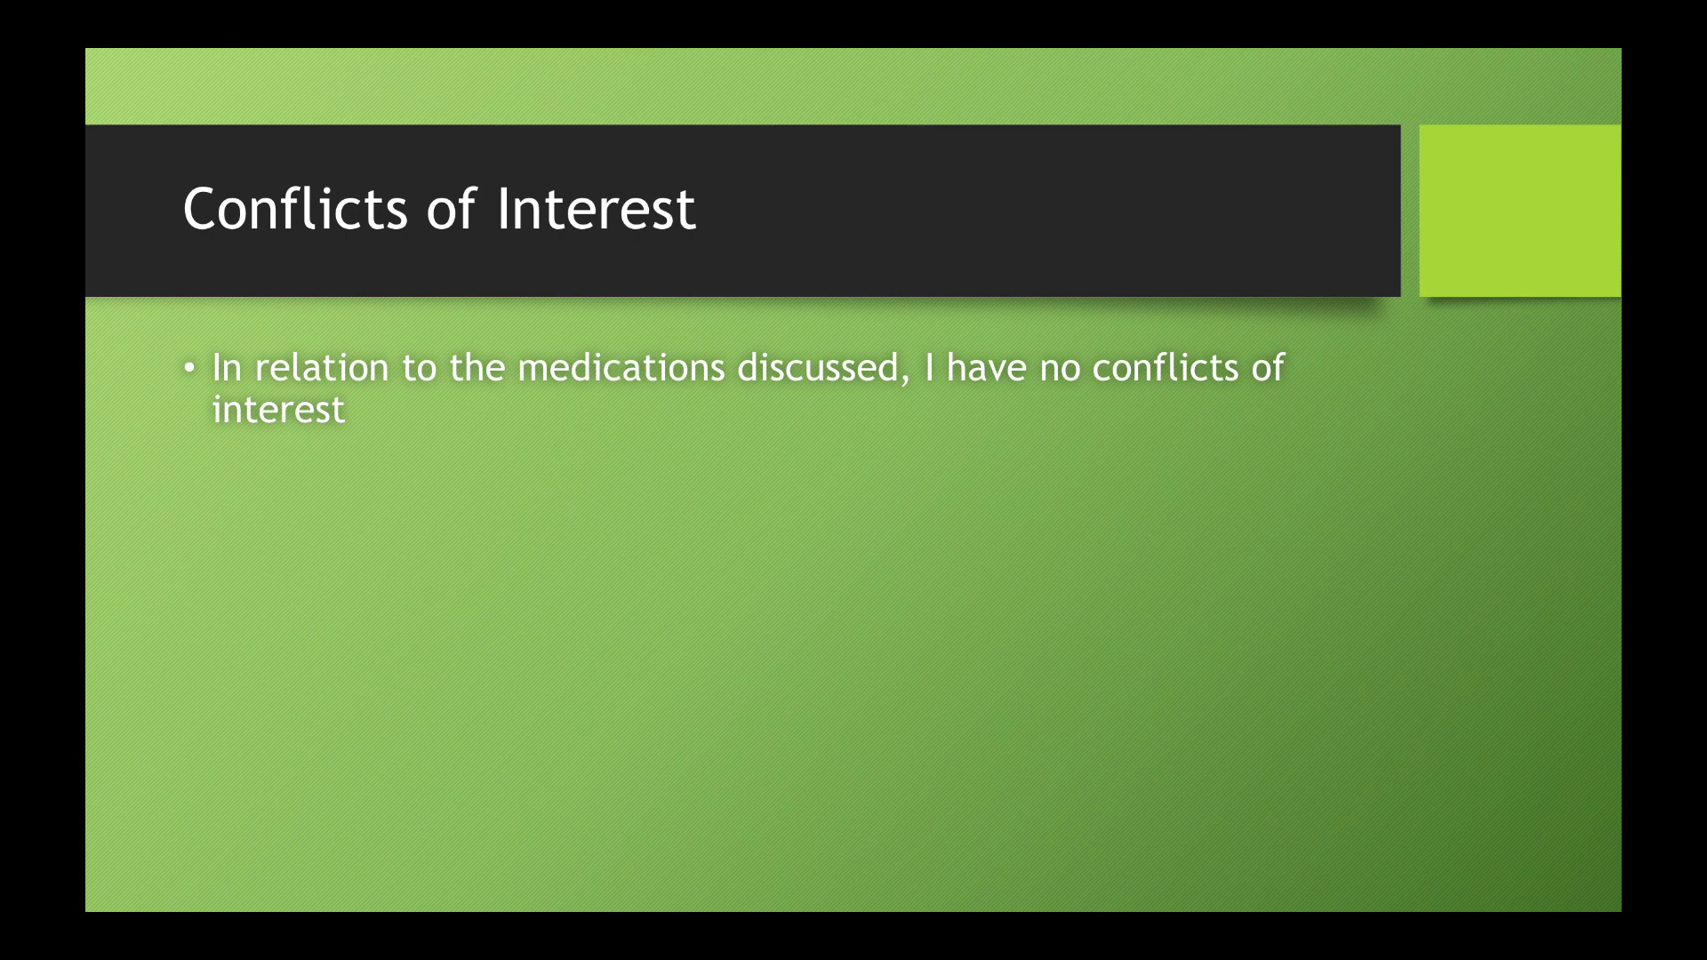
pyautogui.press('Right')
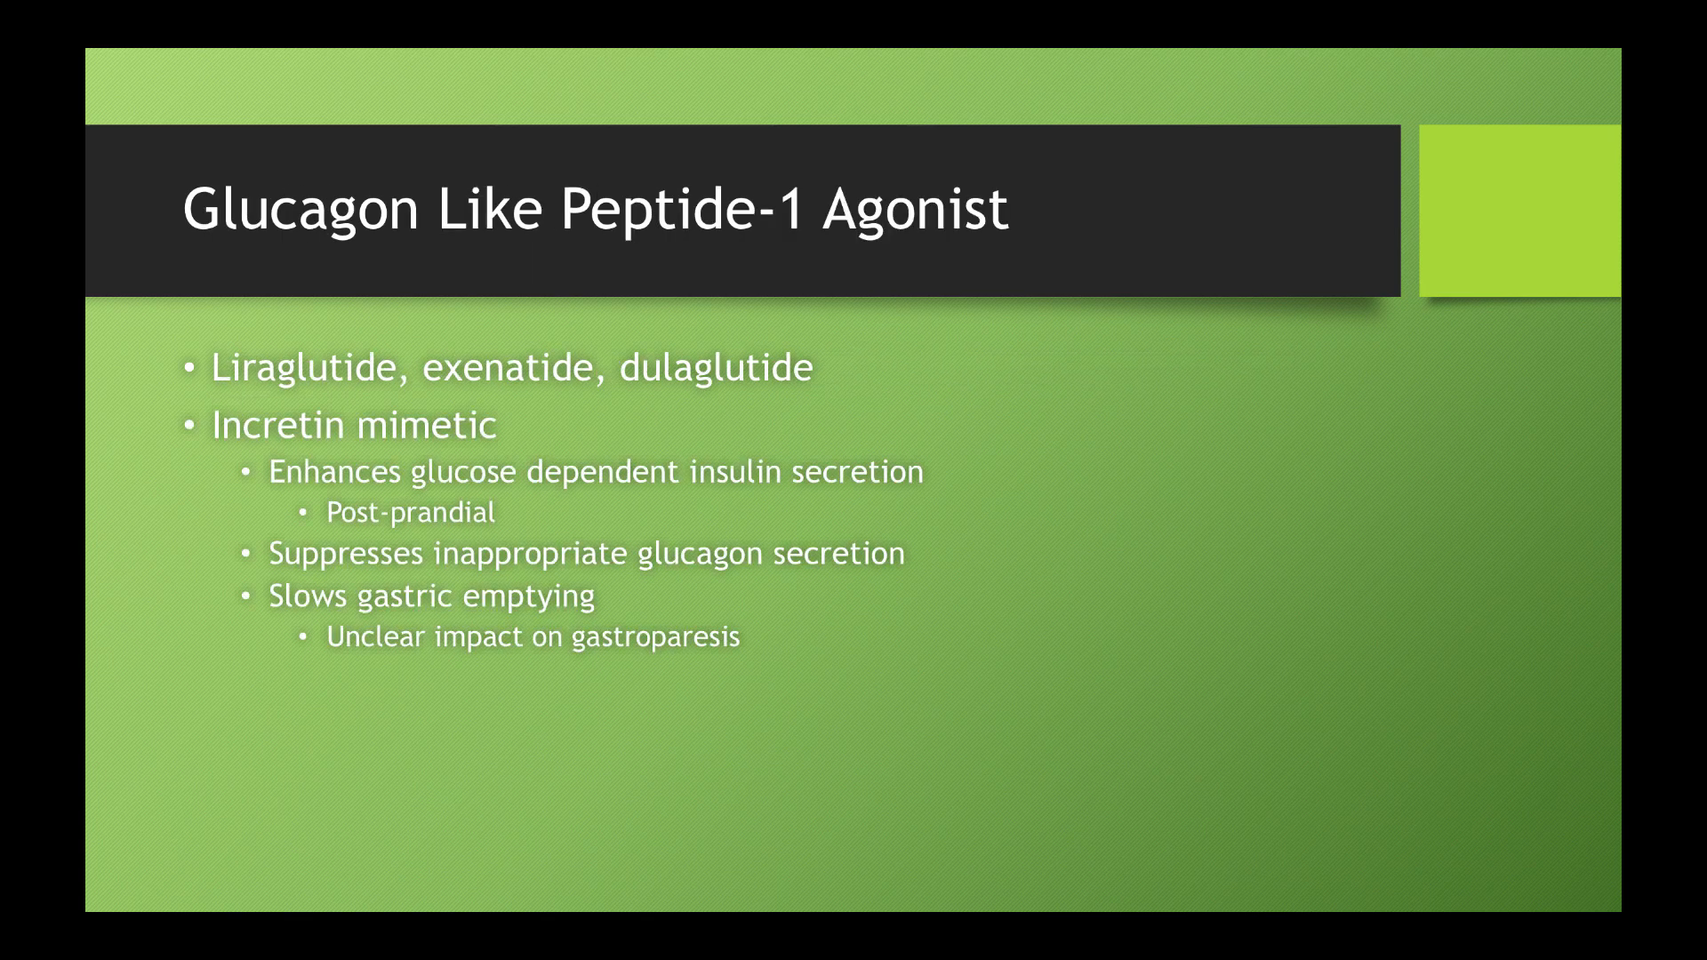